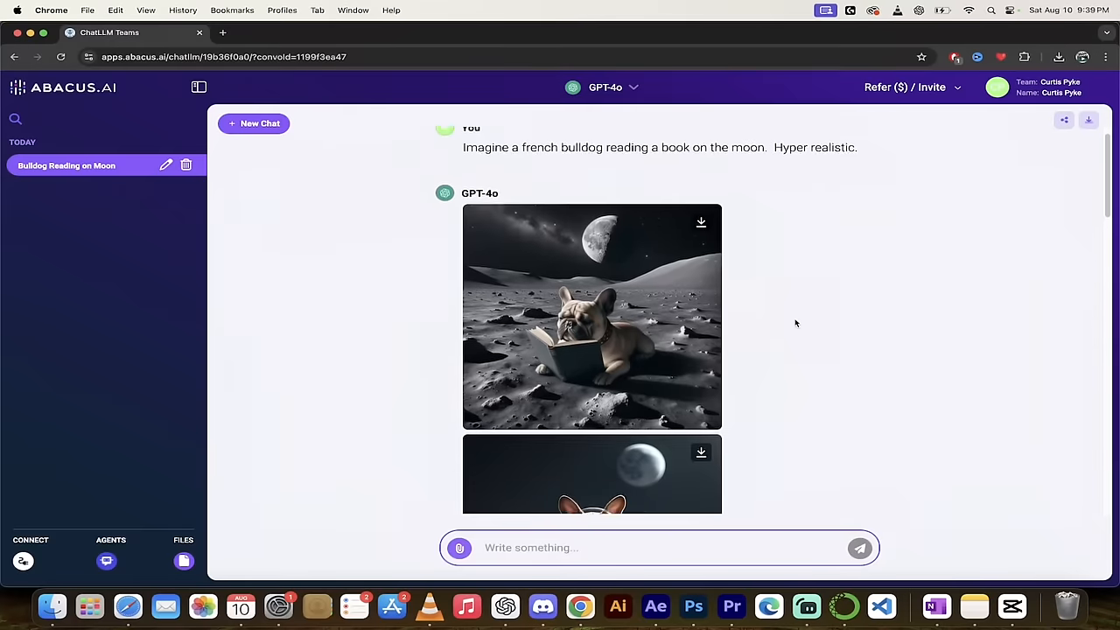
Browse the Abacus.AI homepage and its Products menu, then enter ChatLLM Teams on a fresh GPT-4o chat
scroll("down", 3)
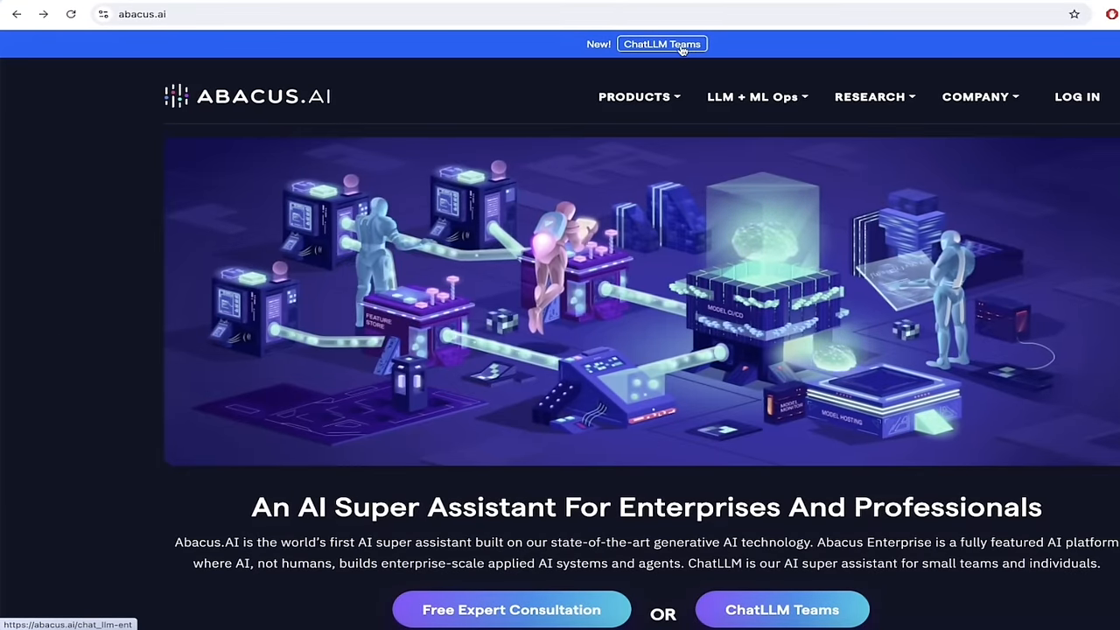
left_click(634, 97)
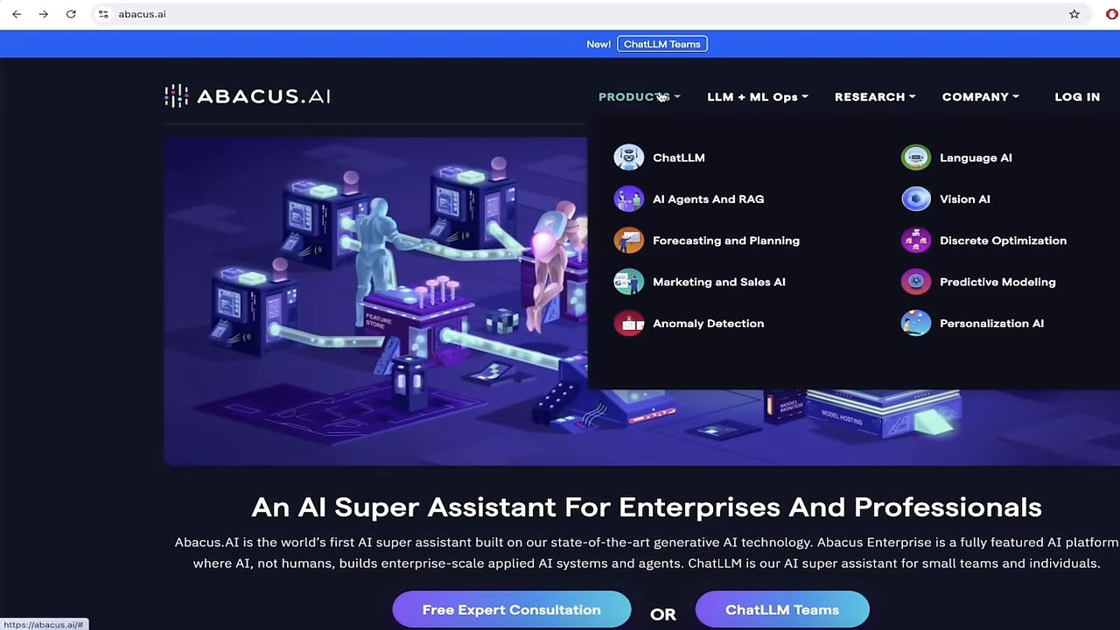
left_click(679, 157)
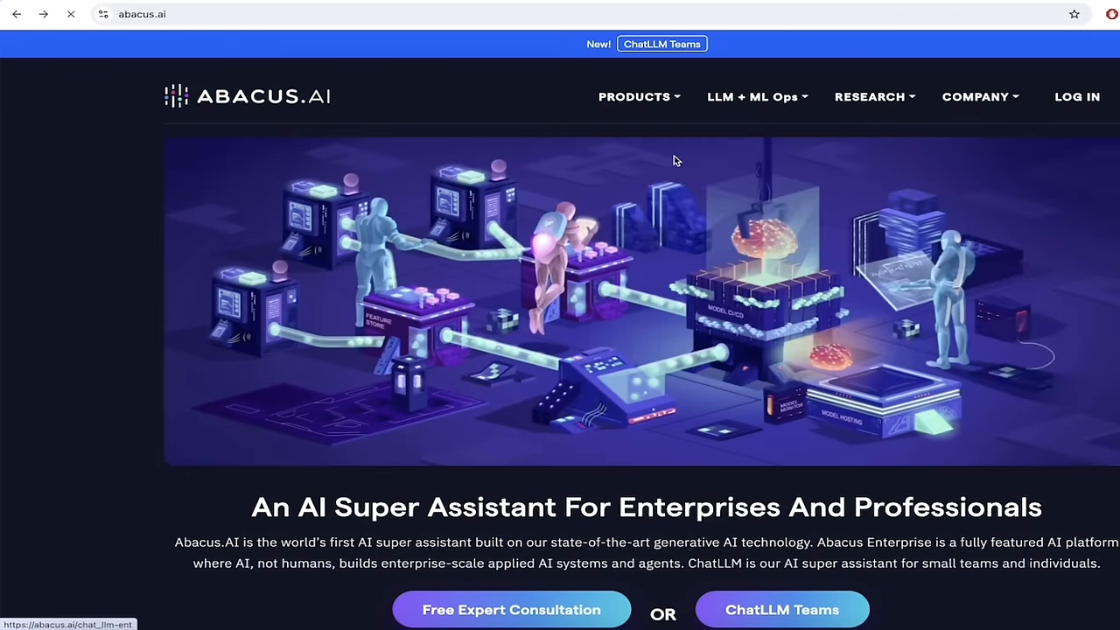
left_click(661, 43)
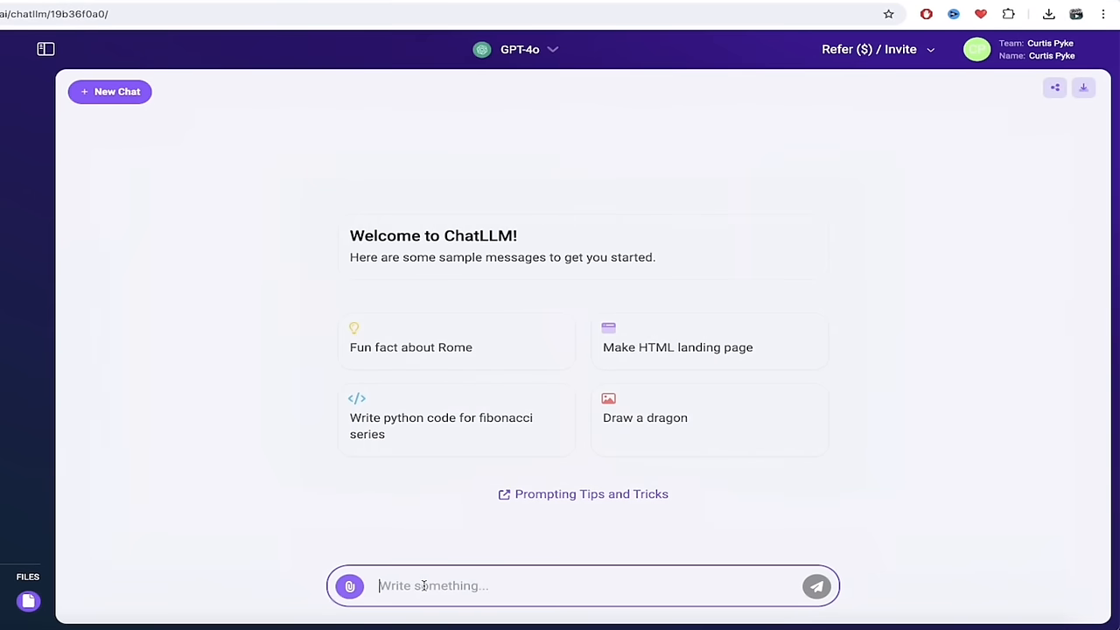
Send the prompt 'Imagine a french bulldog reading a book on the moon. Hyper realistic' to GPT-4o
type("Imagine a french bulldog reading a book on the moon.  Hyper realistic.")
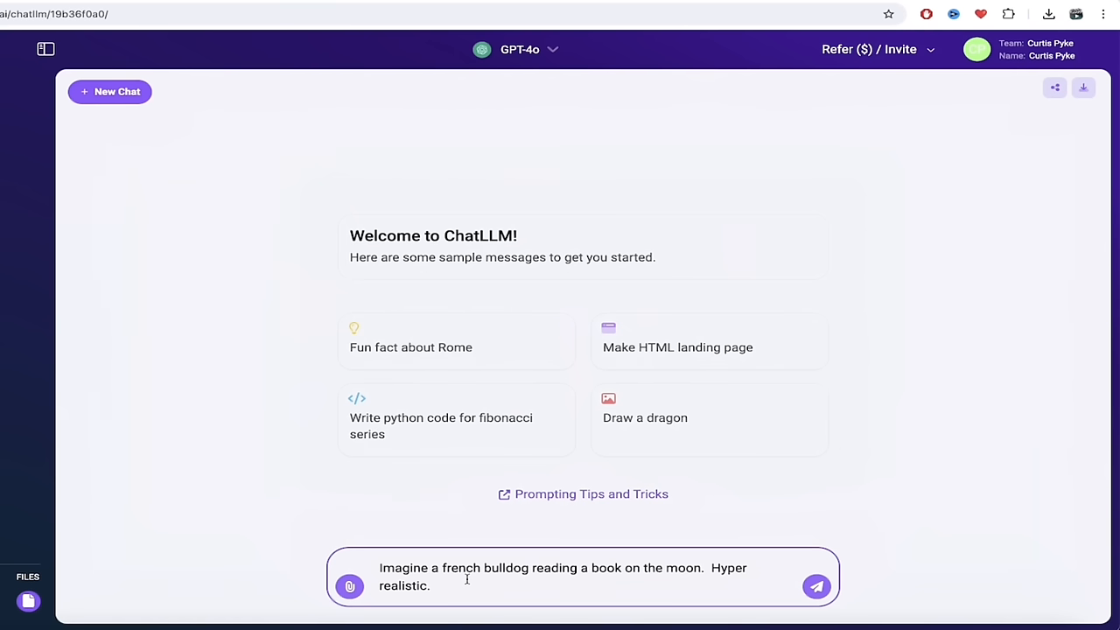
left_click(815, 586)
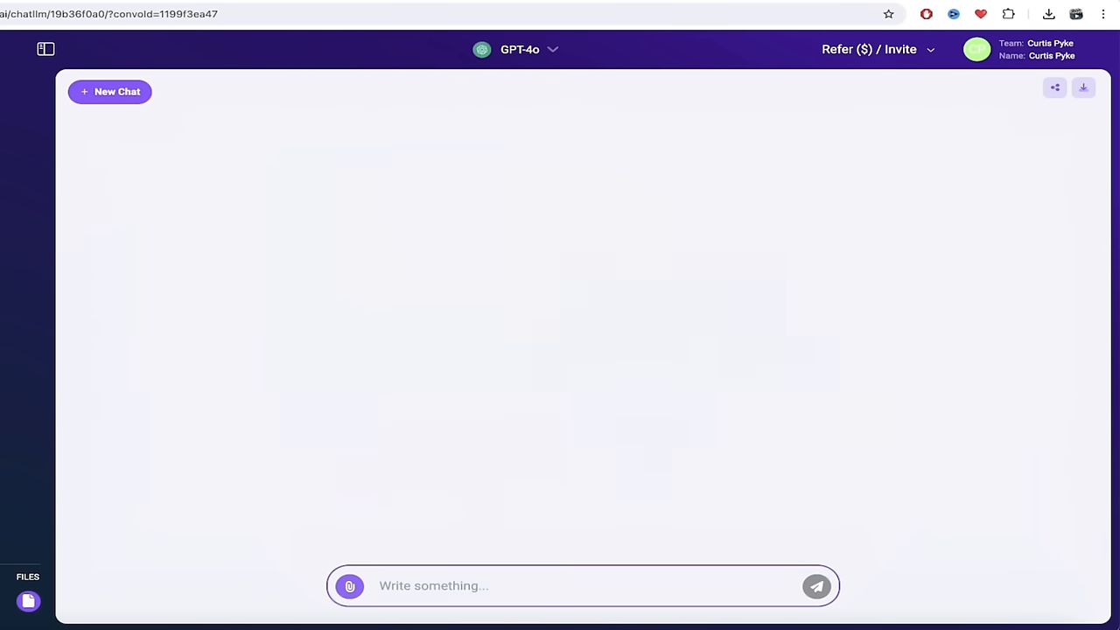
left_click(816, 585)
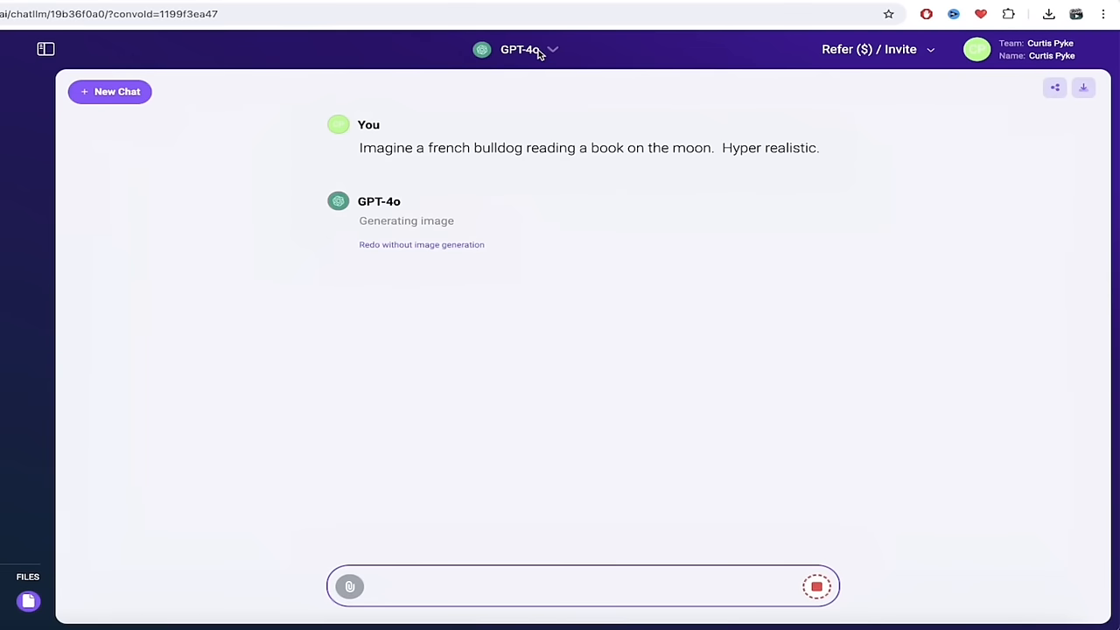
left_click(520, 49)
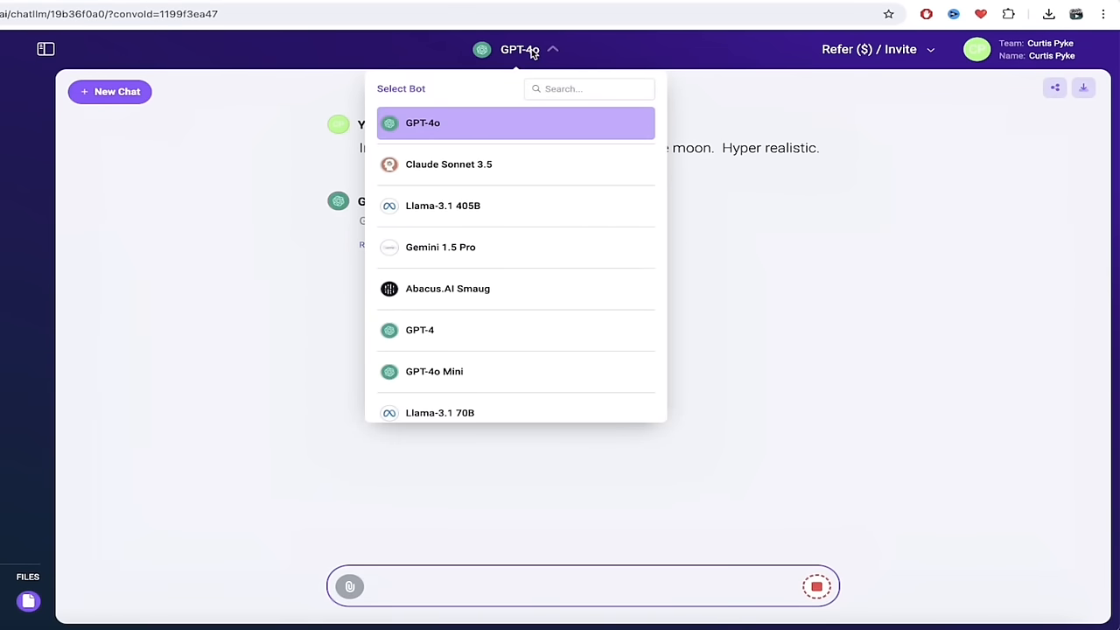
left_click(520, 49)
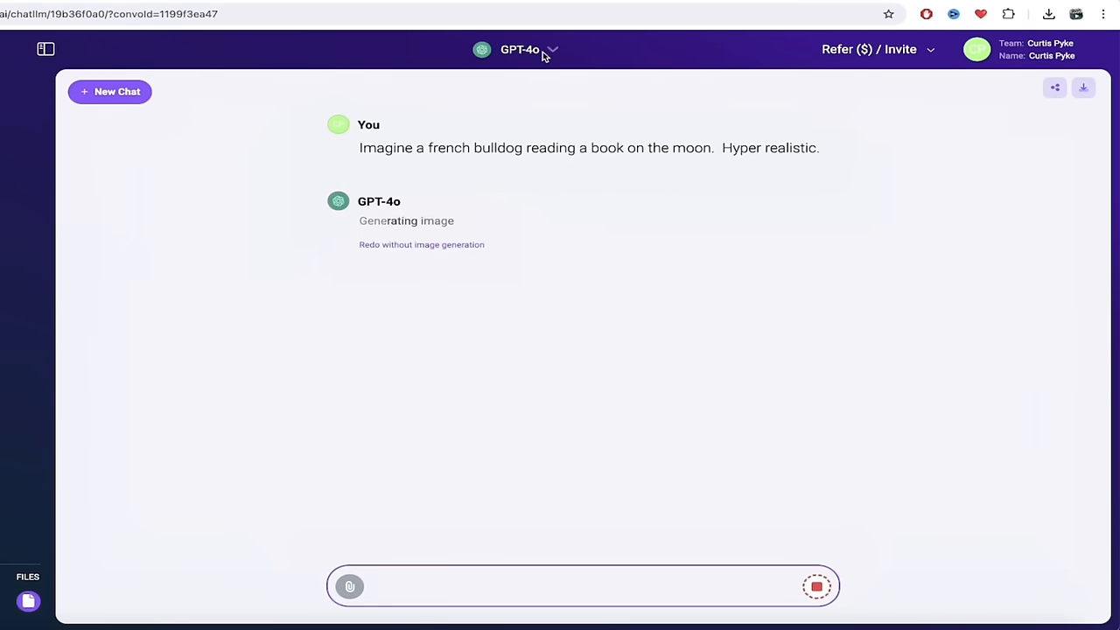
mouse_move(440, 541)
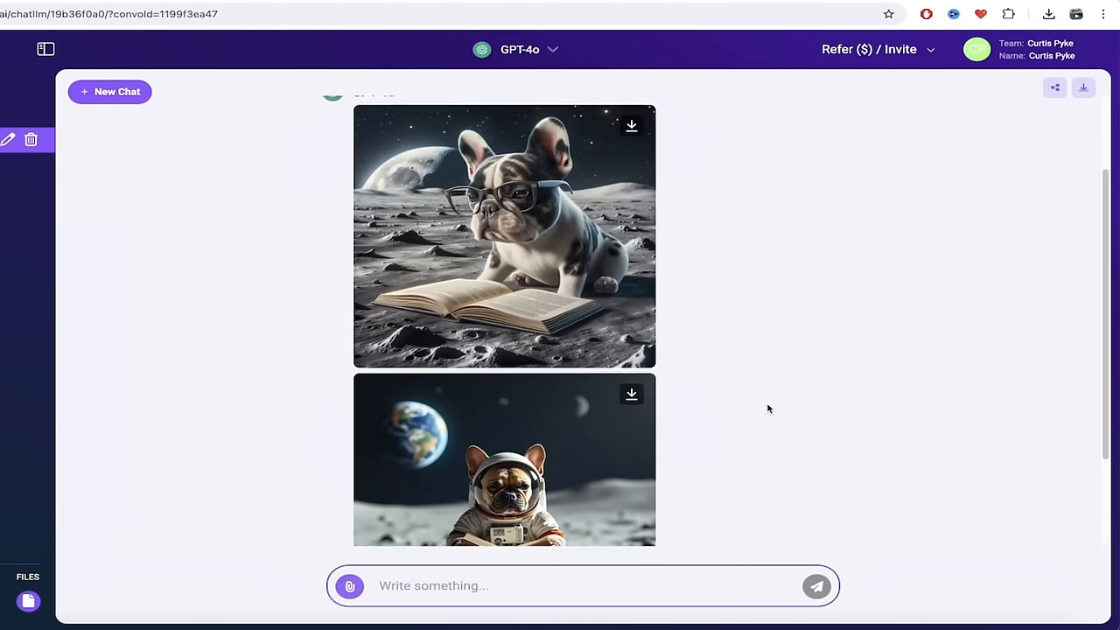
Scroll the chat to review both generated bulldog-on-the-moon images
scroll("down", 3)
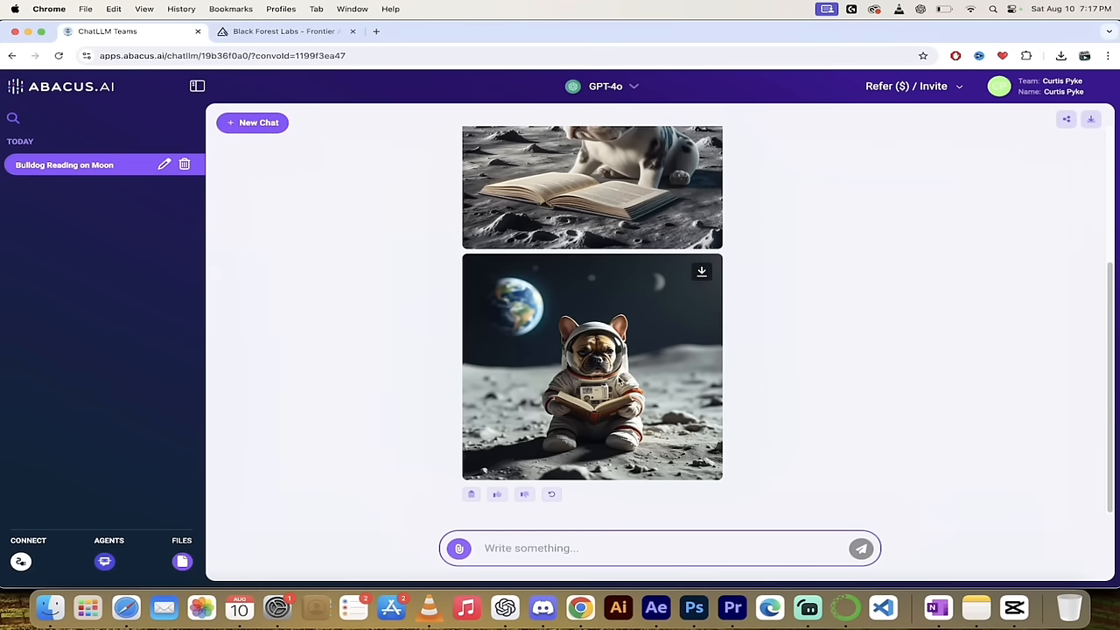
mouse_move(635, 352)
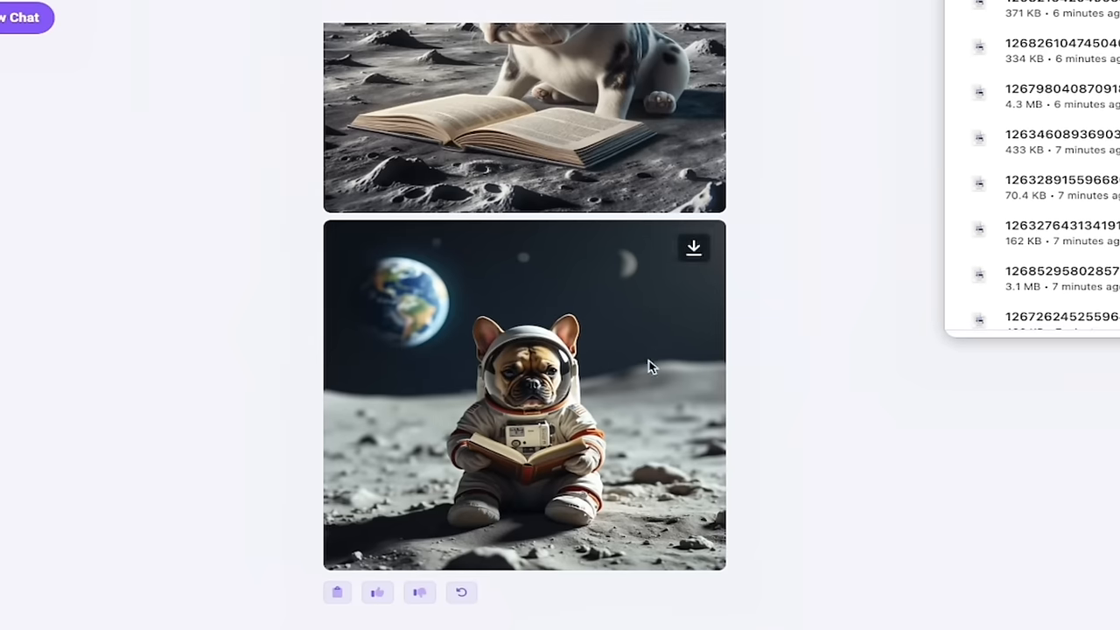
mouse_move(549, 499)
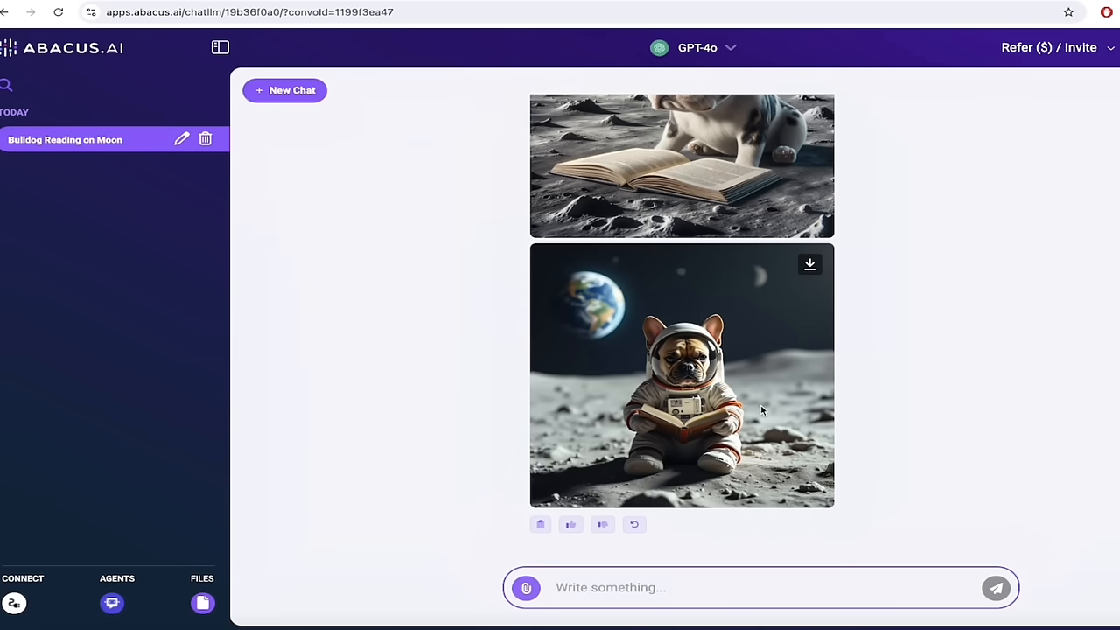
mouse_move(759, 412)
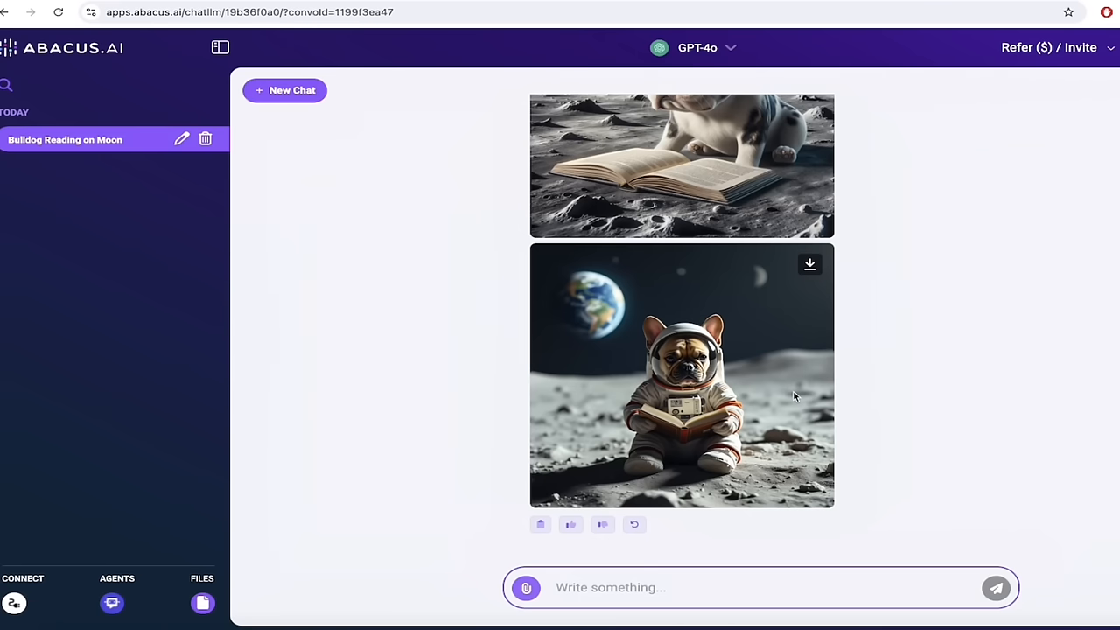
mouse_move(686, 427)
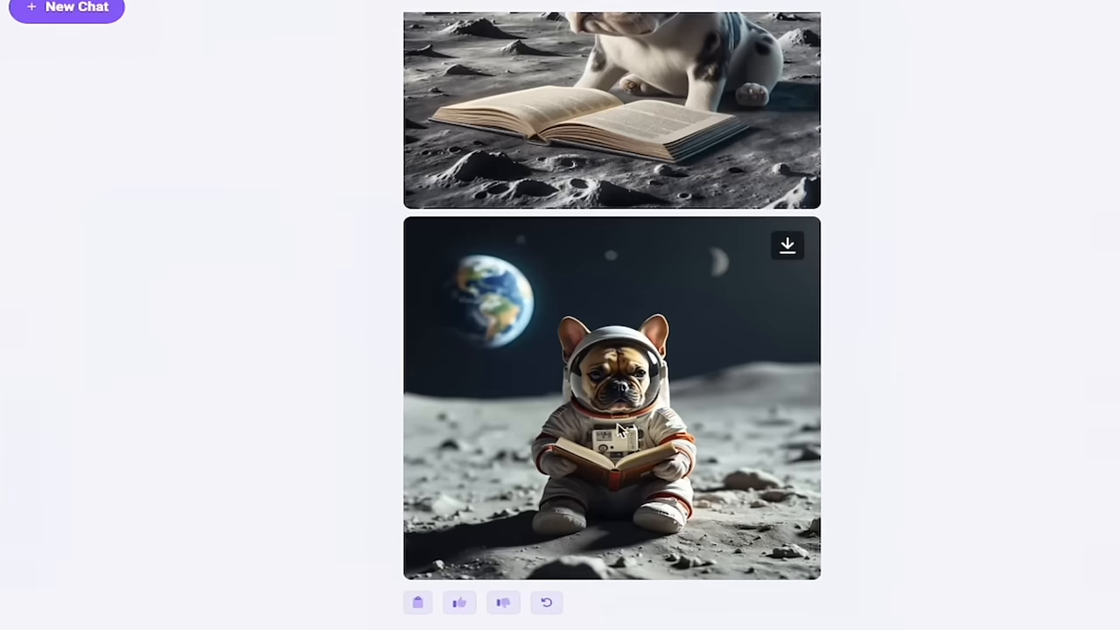
View the astronaut bulldog image full size with its generation prompt displayed
left_click(613, 399)
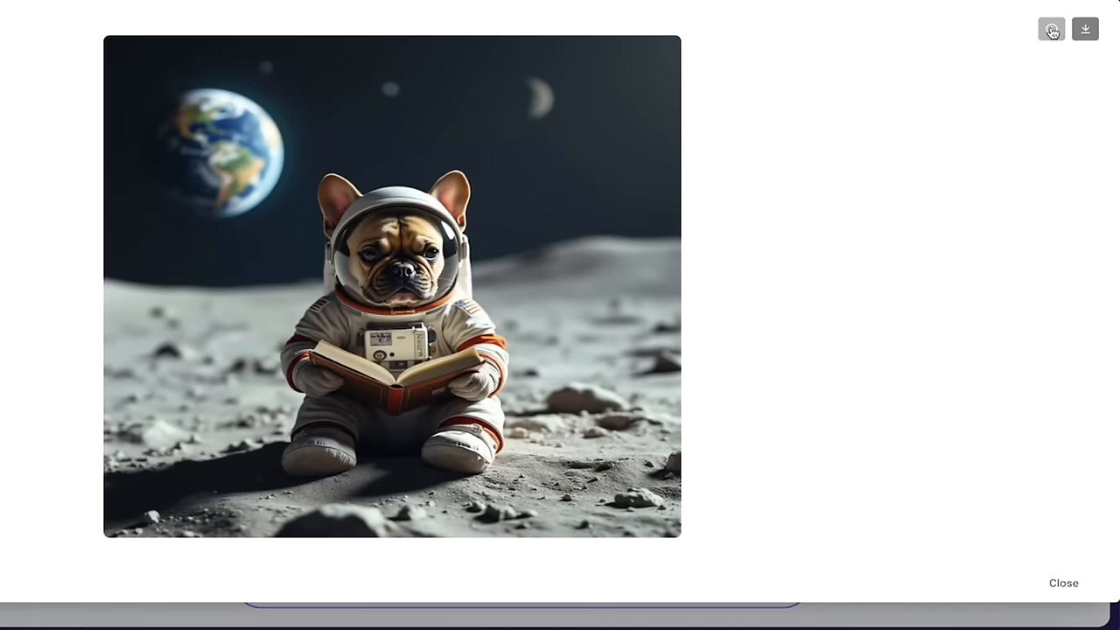
left_click(1050, 28)
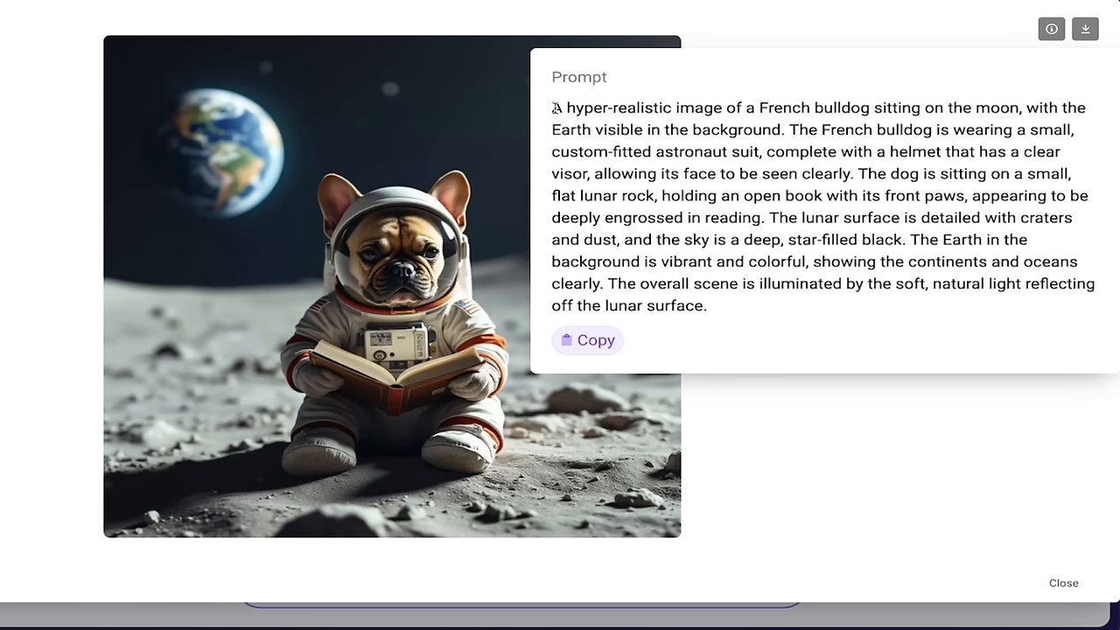
mouse_move(766, 147)
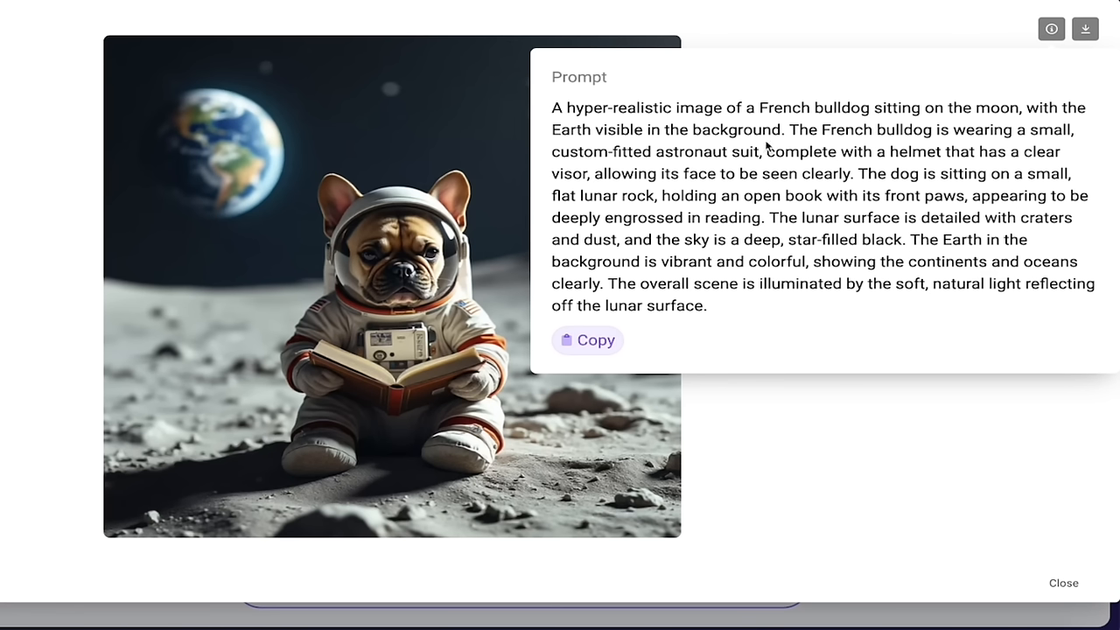
mouse_move(742, 199)
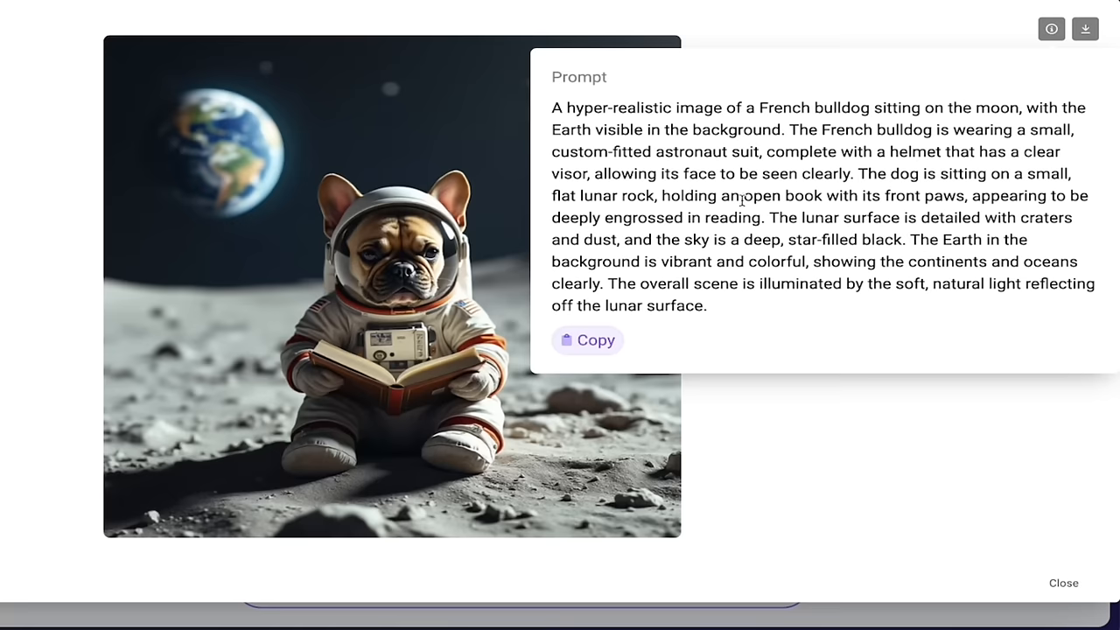